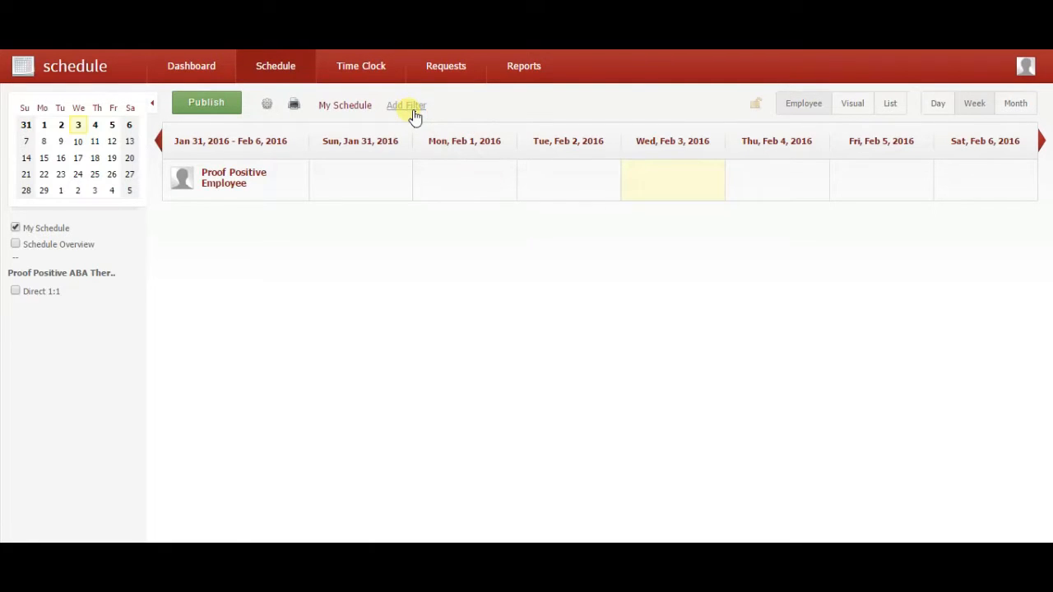
- Filter the week schedule by employee to show only Proof Positive Employee
{"action": "left_click", "coordinate": [406, 105]}
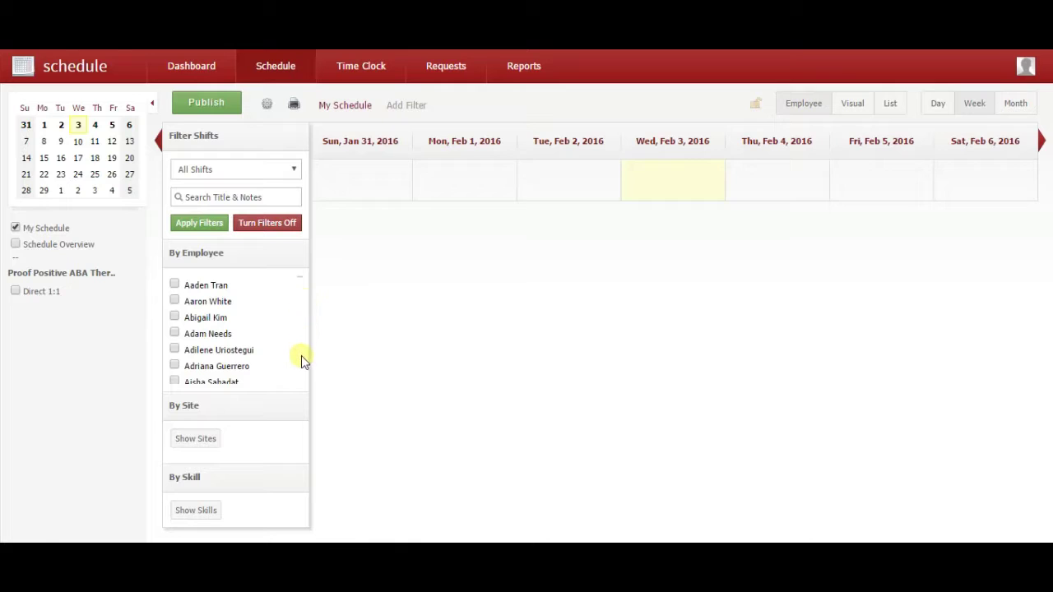
{"action": "scroll", "scroll_direction": "down", "scroll_amount": 3}
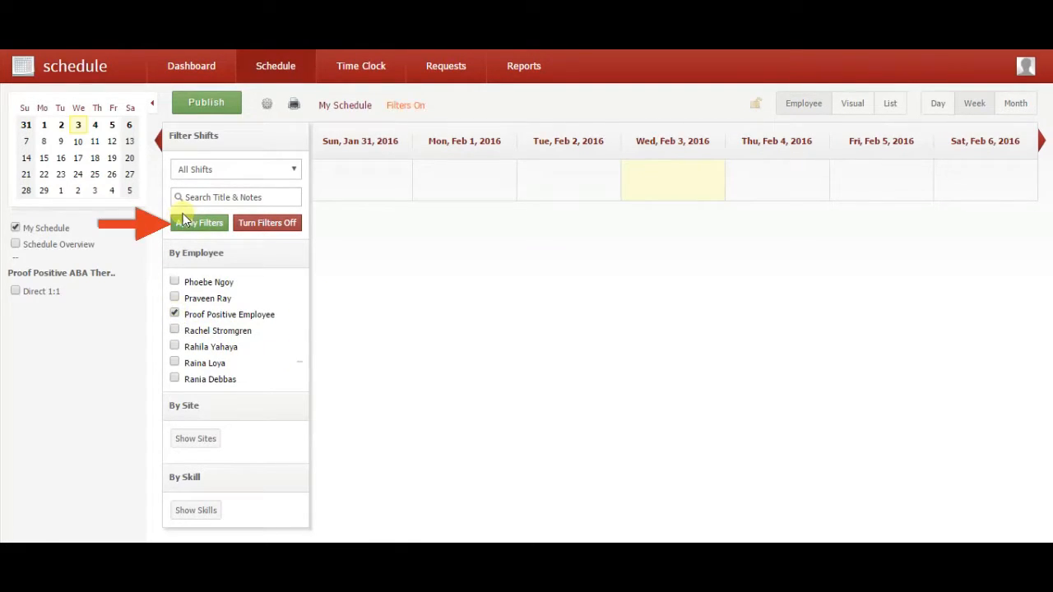
{"action": "left_click", "coordinate": [200, 222]}
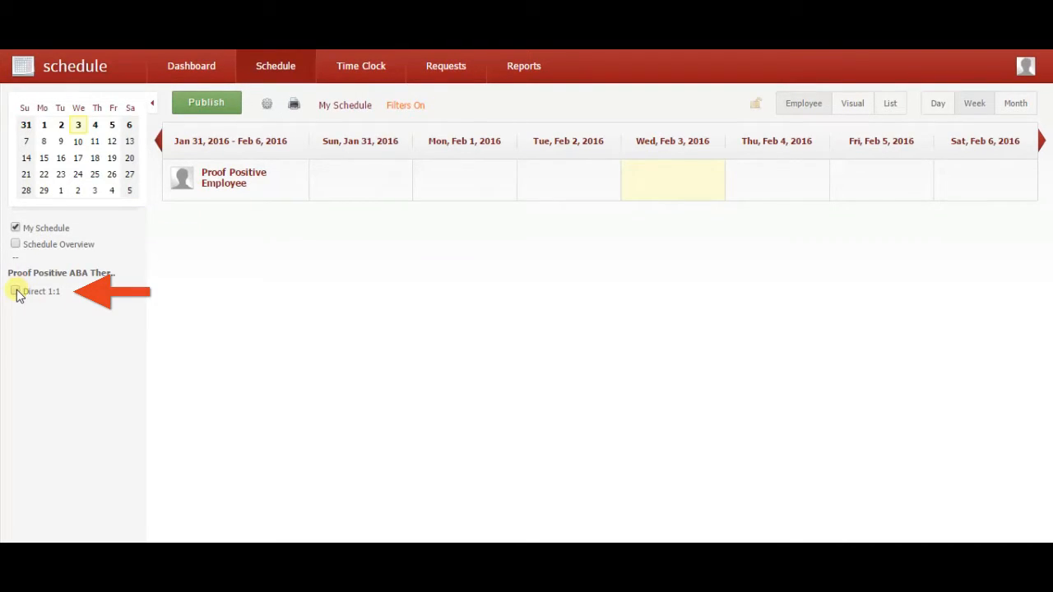
- Switch the sidebar schedule from My Schedule to Direct 1:1, laid out by employee
{"action": "left_click", "coordinate": [16, 292]}
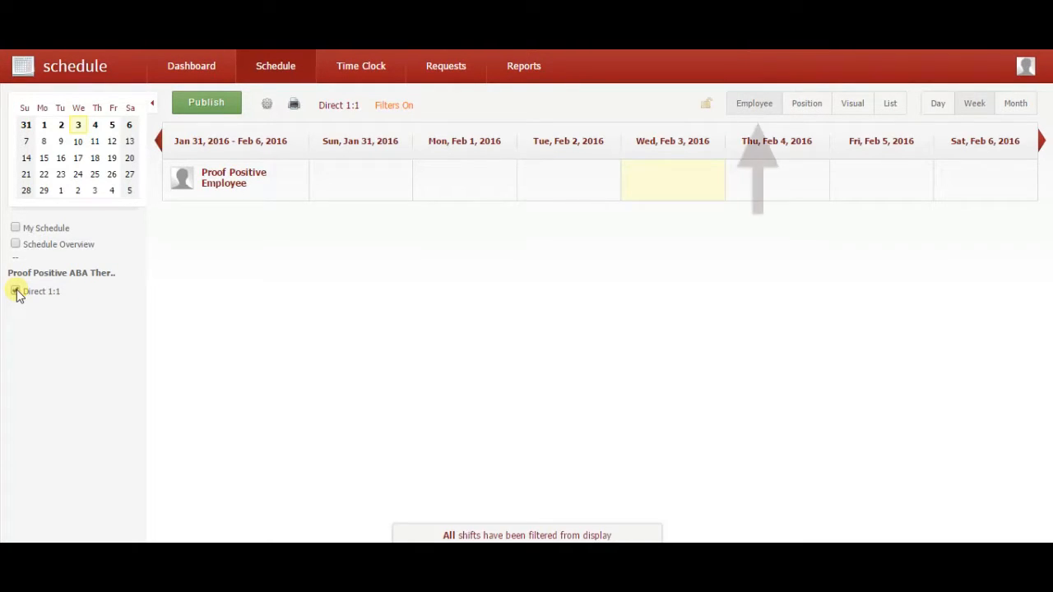
{"action": "left_click", "coordinate": [15, 291]}
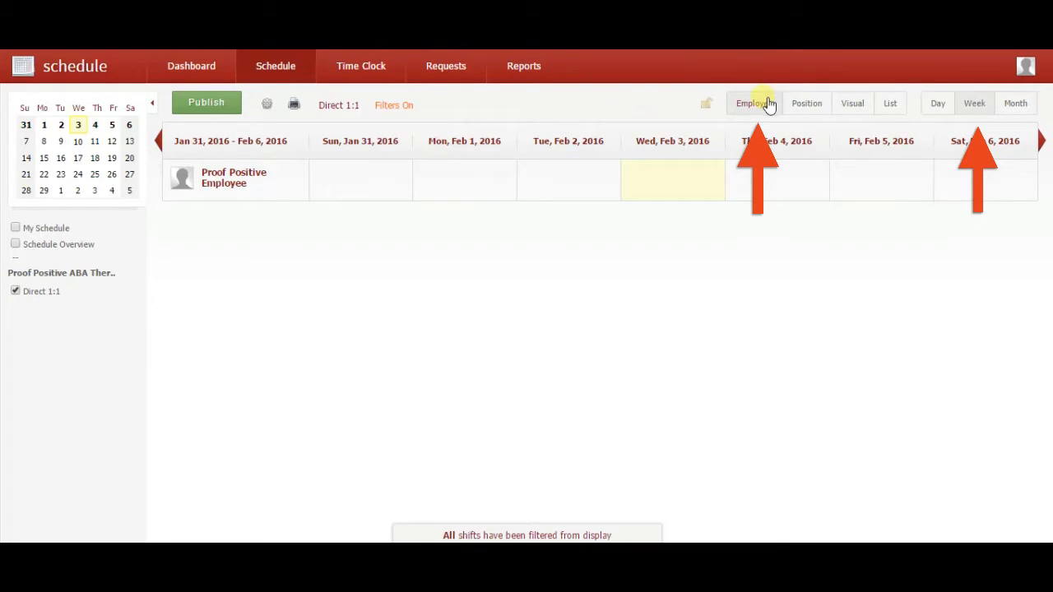
{"action": "mouse_move", "coordinate": [977, 112]}
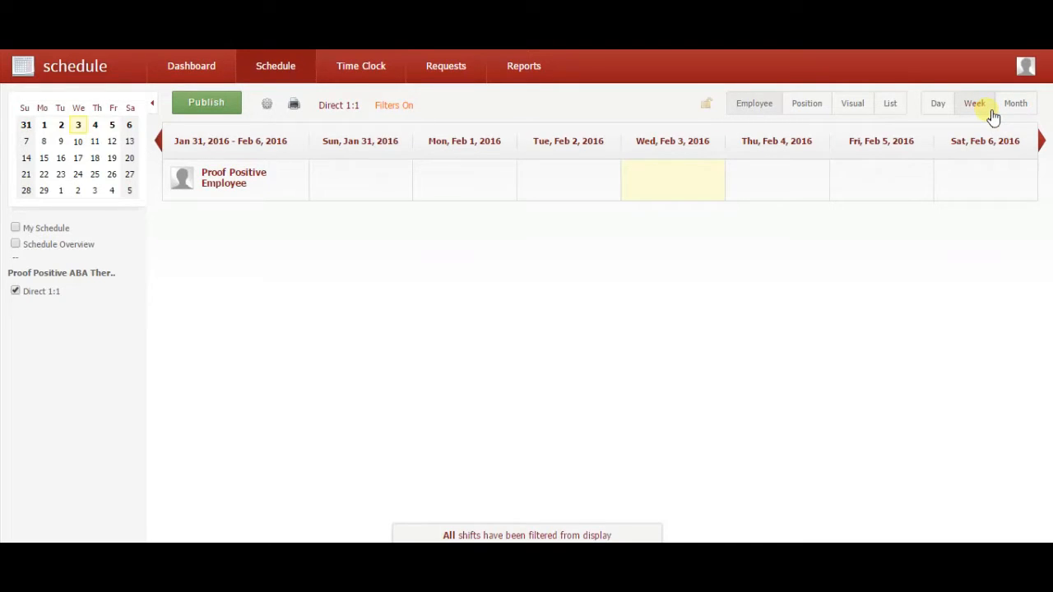
{"action": "mouse_move", "coordinate": [639, 154]}
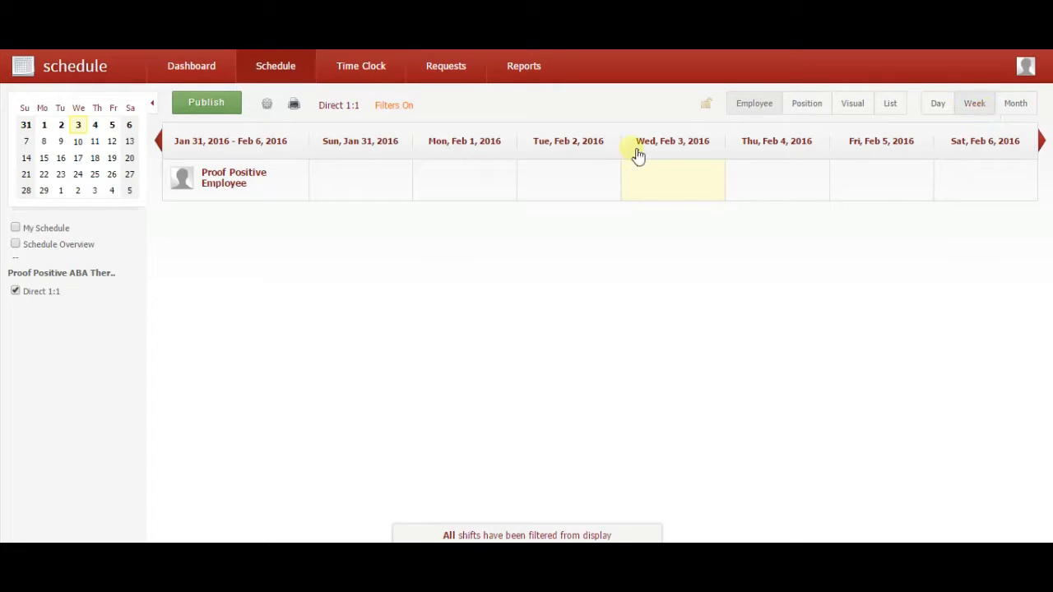
- Add an 11a-2p shift in Proof Positive Employee's Monday, Feb 1 cell
{"action": "left_click", "coordinate": [464, 173]}
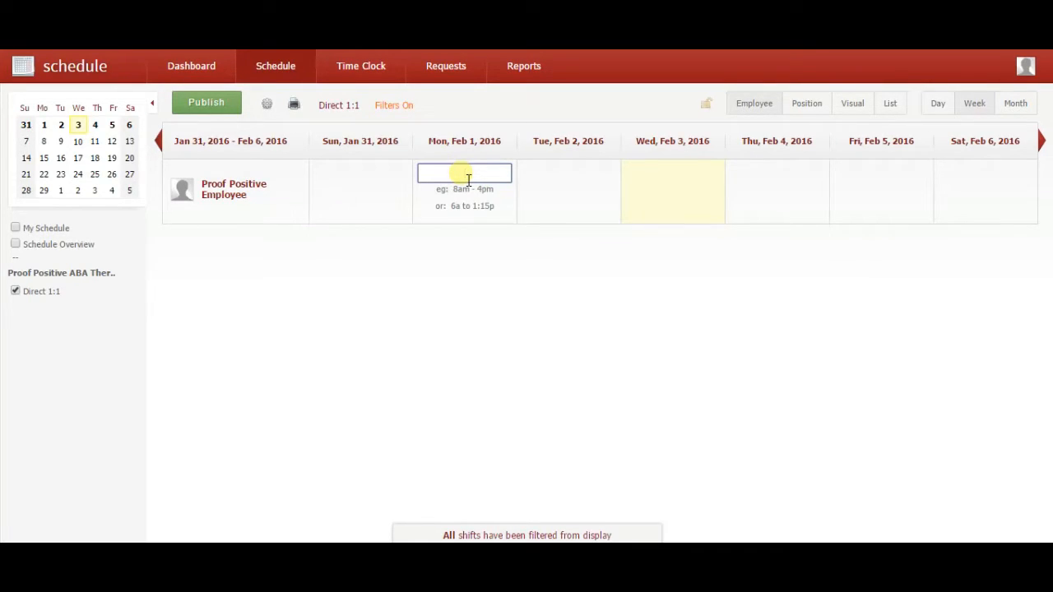
{"action": "type", "text": "11a-3p"}
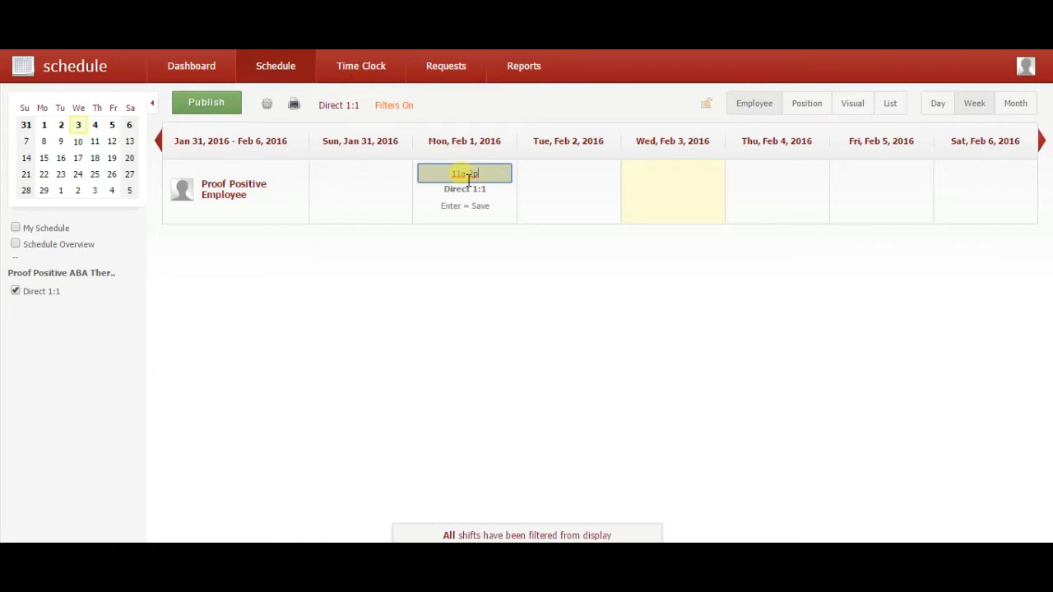
{"action": "key", "text": "Enter"}
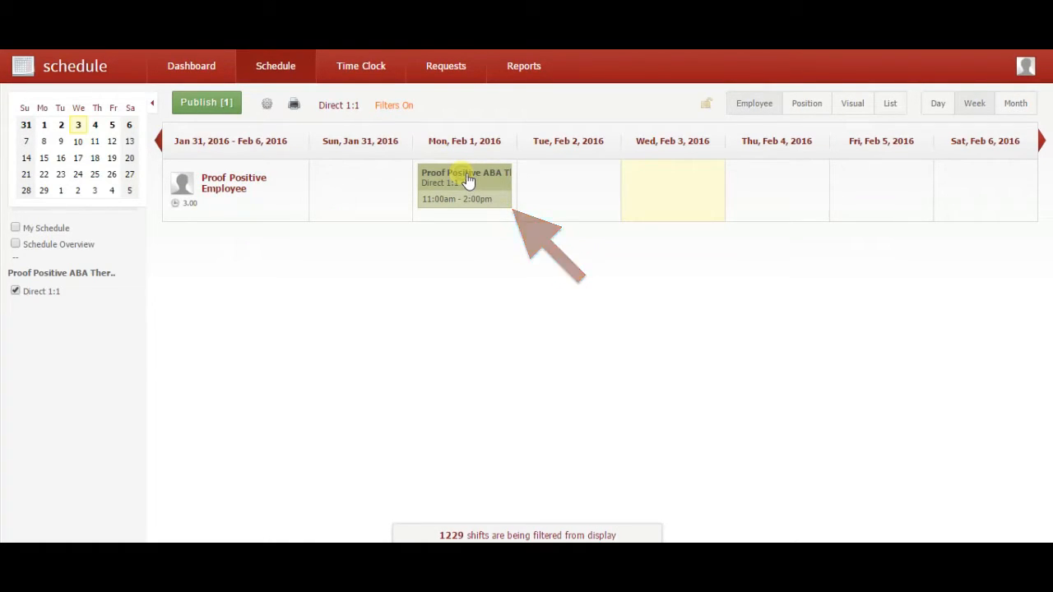
- Open the Feb 1 shift's details and start entering a client code title
{"action": "left_click", "coordinate": [465, 183]}
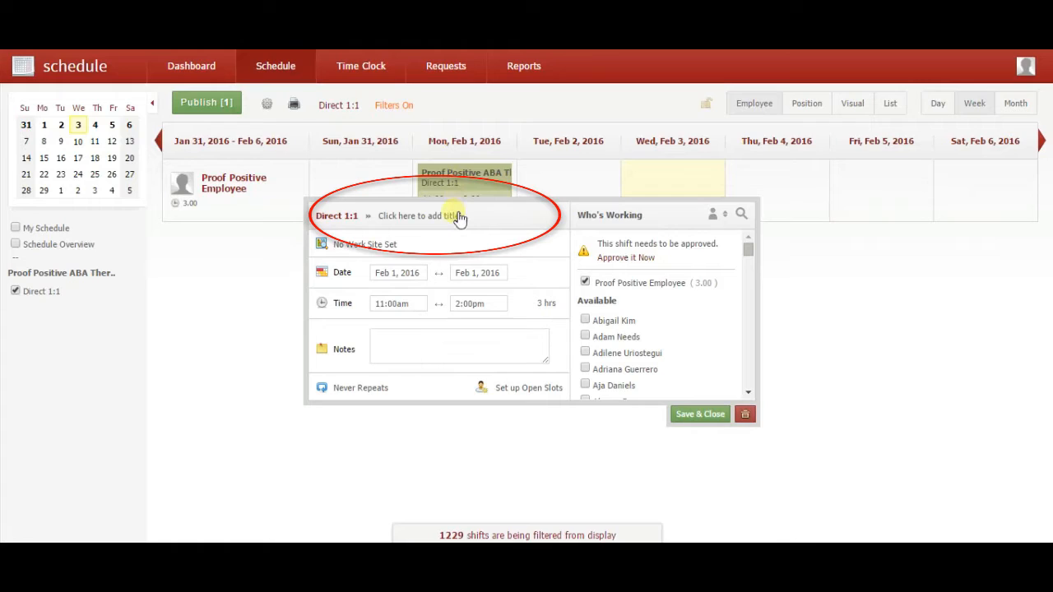
{"action": "type", "text": "enter client code here"}
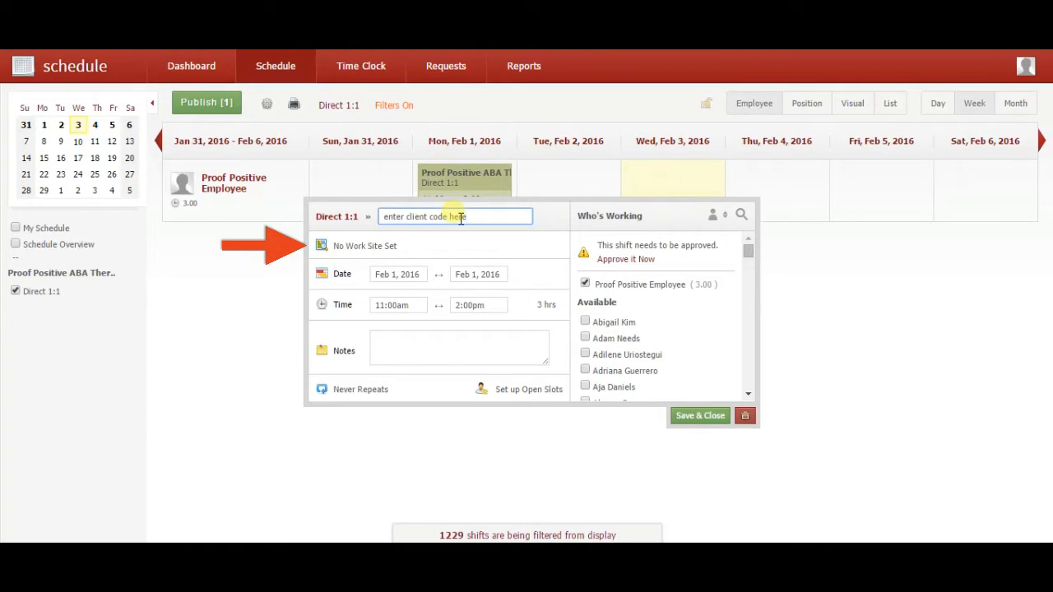
{"action": "mouse_move", "coordinate": [421, 303]}
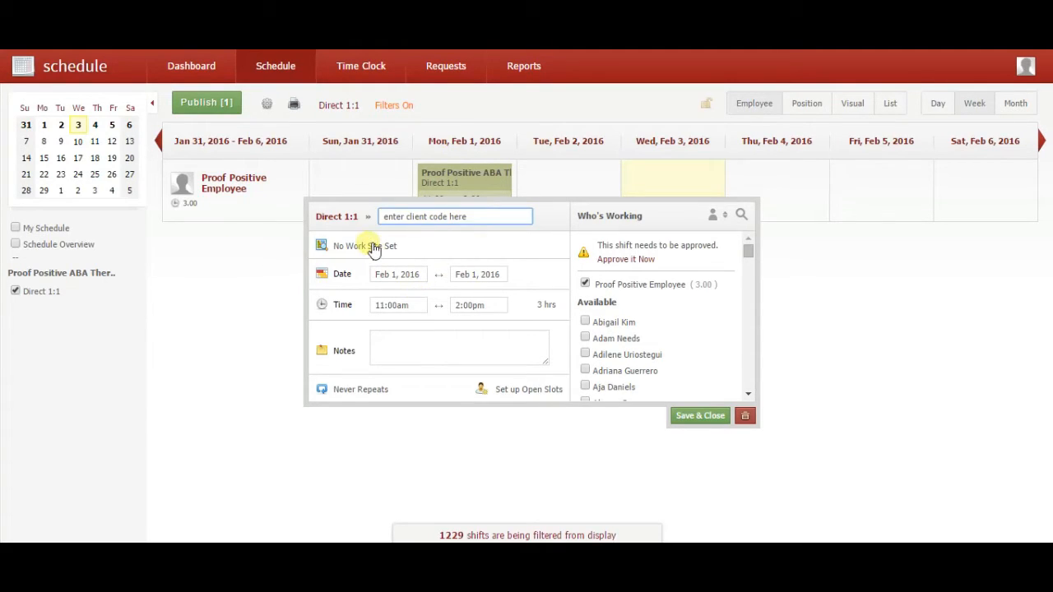
- Set the shift's work site to Proof Office Admin and return to shift details
{"action": "left_click", "coordinate": [360, 245]}
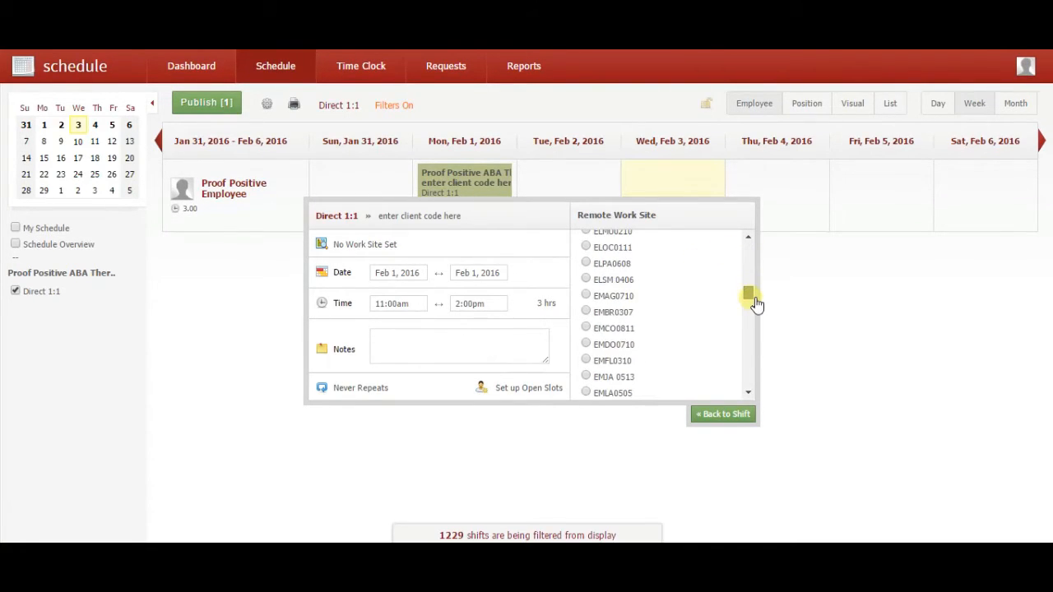
{"action": "left_click_drag", "start_coordinate": [748, 296], "coordinate": [748, 360]}
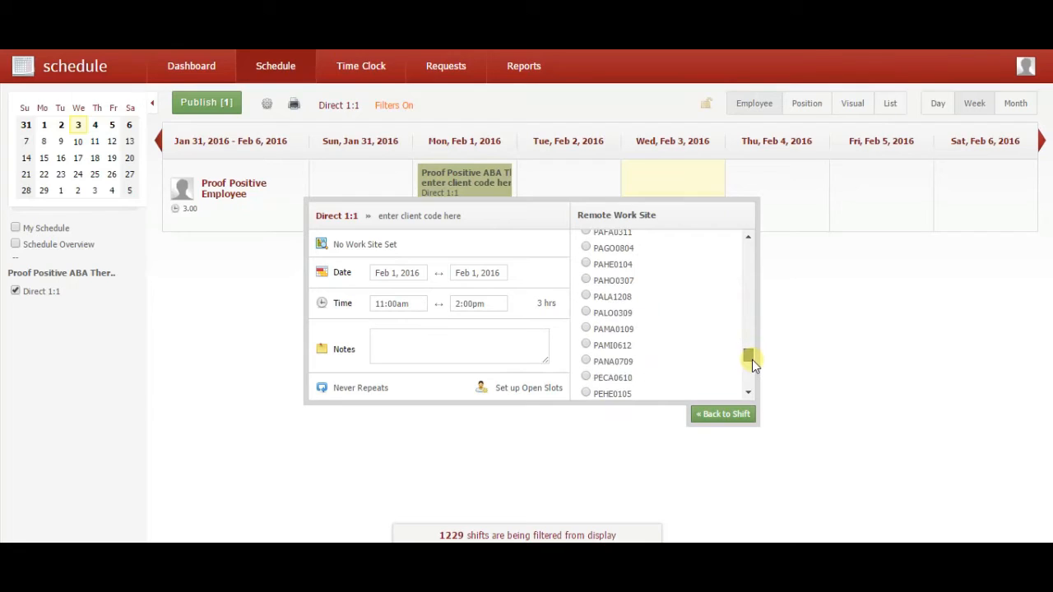
{"action": "scroll", "scroll_direction": "down", "scroll_amount": 3}
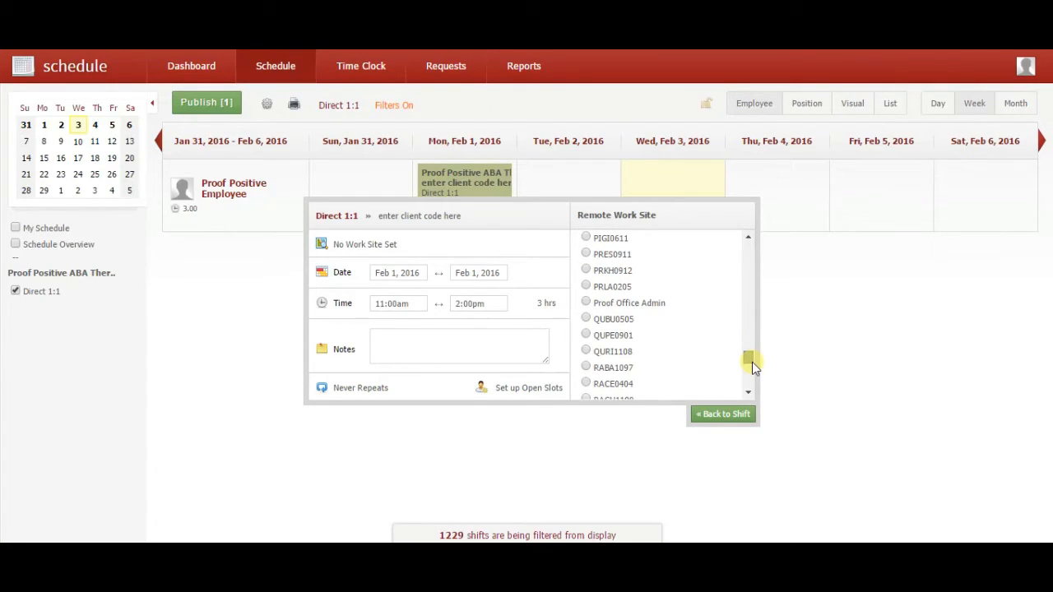
{"action": "left_click", "coordinate": [586, 303]}
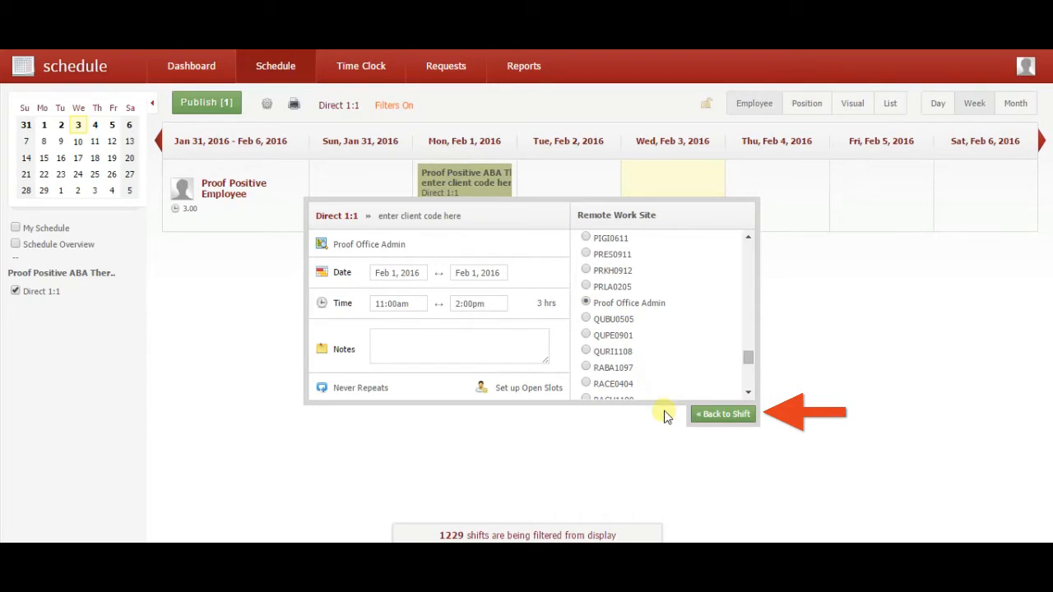
{"action": "left_click", "coordinate": [723, 414]}
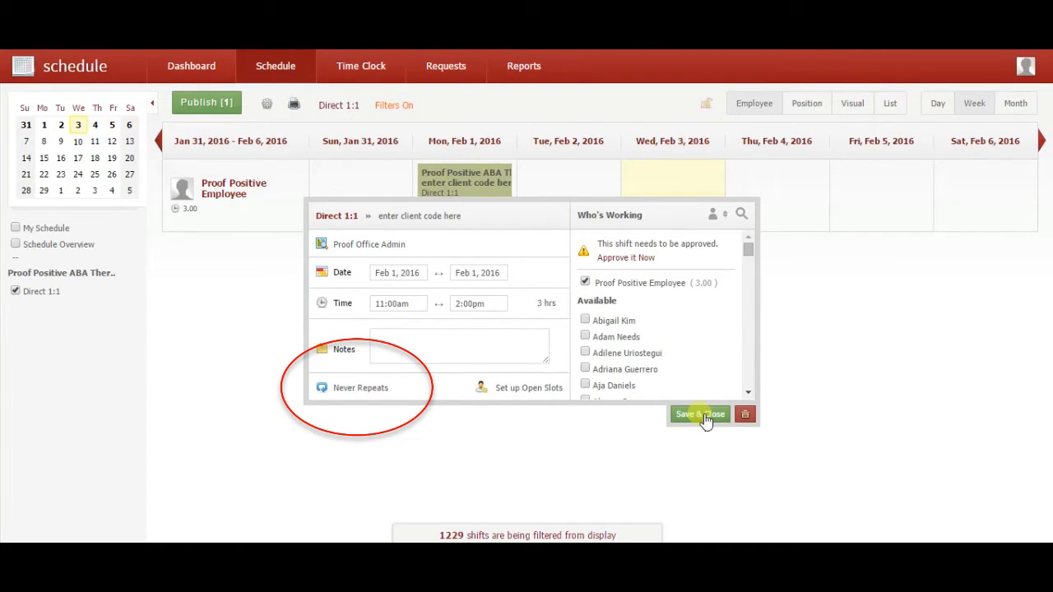
{"action": "mouse_move", "coordinate": [366, 387]}
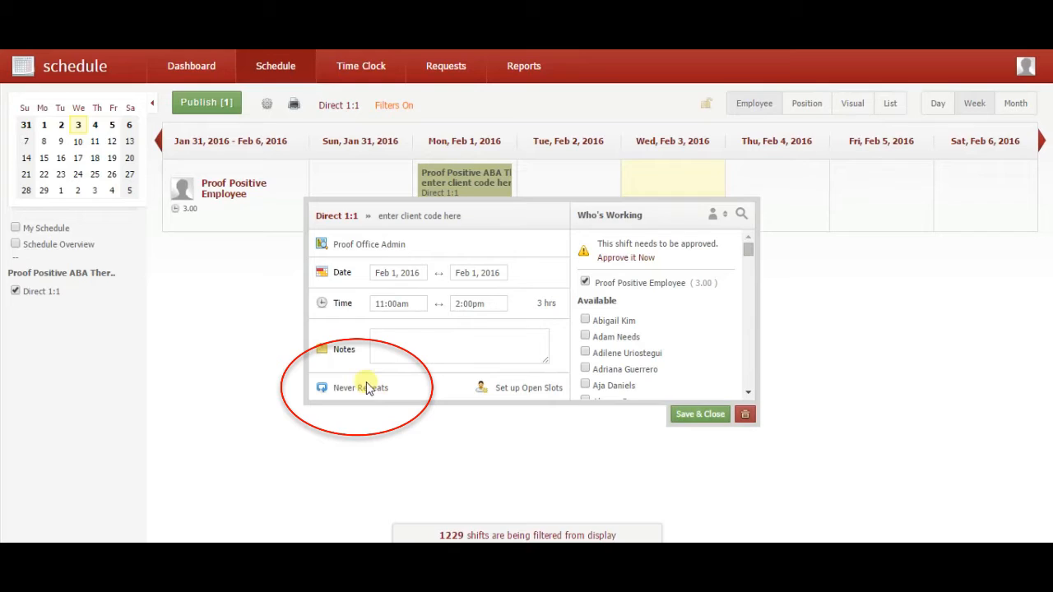
- Make the shift repeat Weekly and open the Until end-date field
{"action": "left_click", "coordinate": [361, 388]}
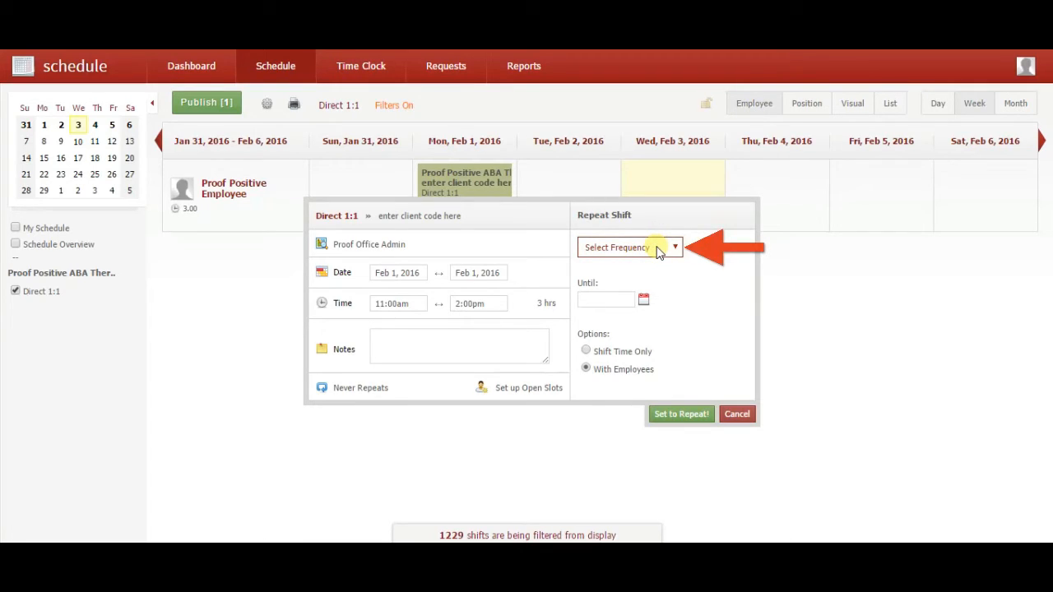
{"action": "left_click", "coordinate": [630, 247]}
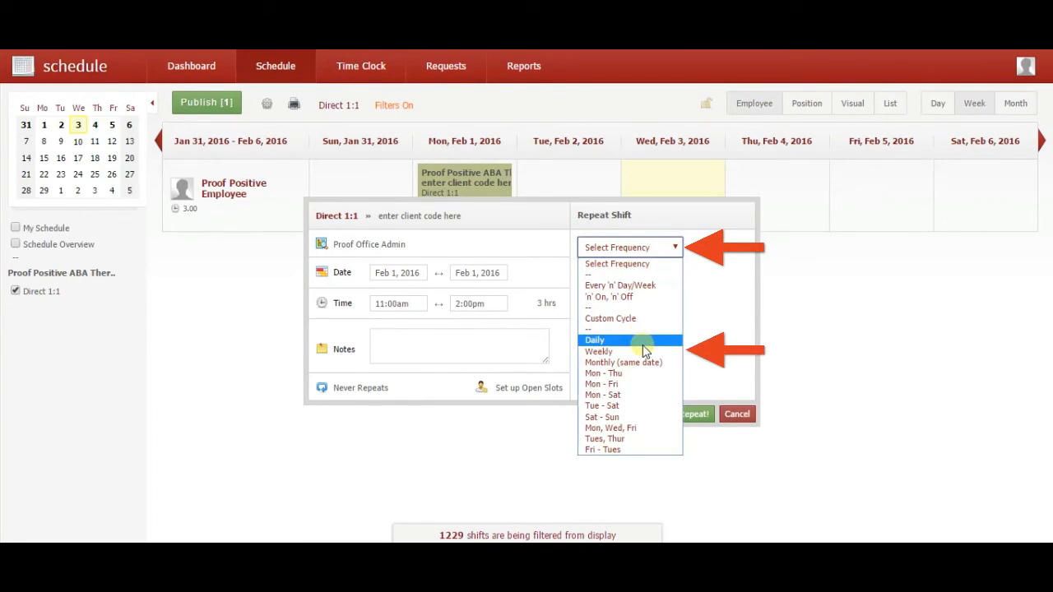
{"action": "left_click", "coordinate": [599, 351]}
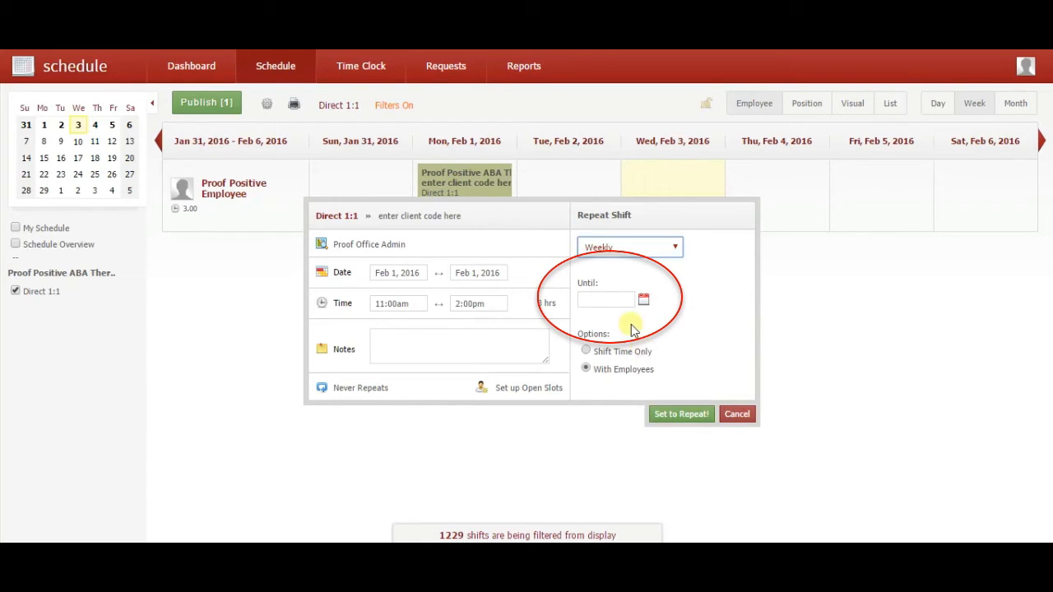
{"action": "left_click", "coordinate": [605, 300]}
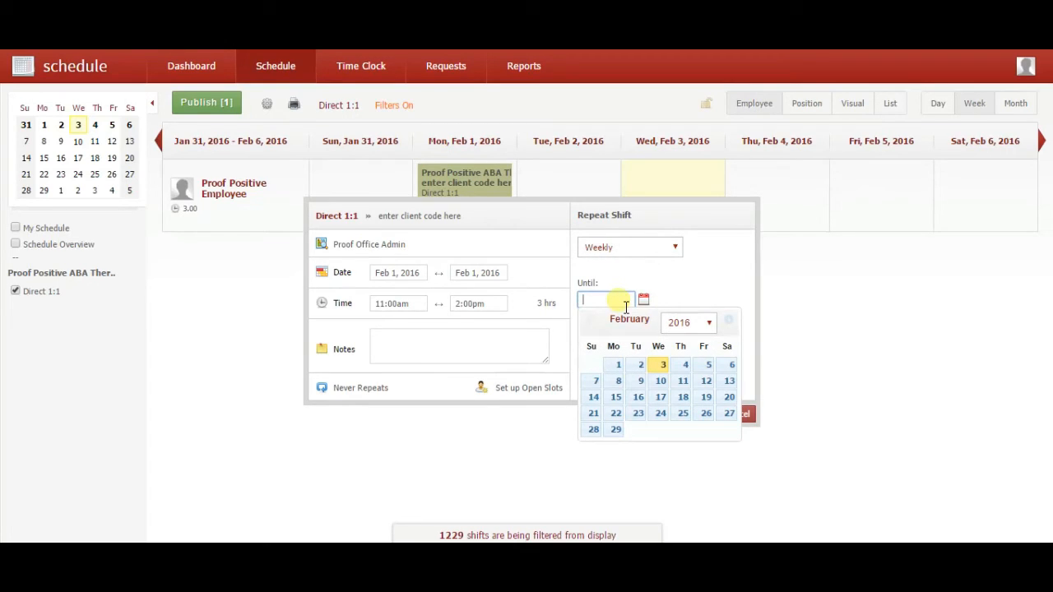
- Pick Feb 3, 2017 as the repeat end date
{"action": "left_click", "coordinate": [710, 323]}
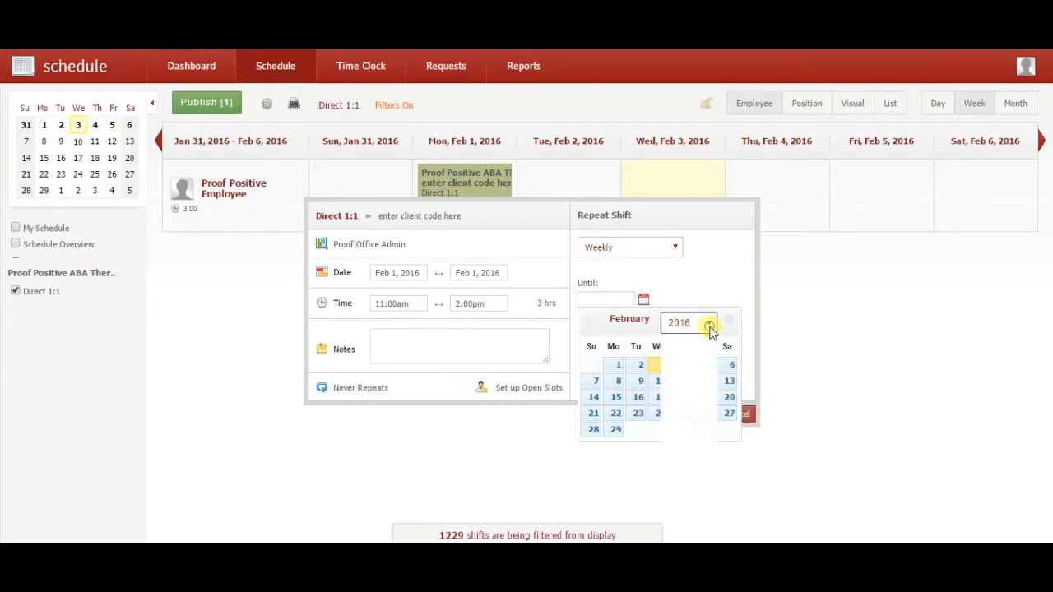
{"action": "left_click", "coordinate": [710, 323]}
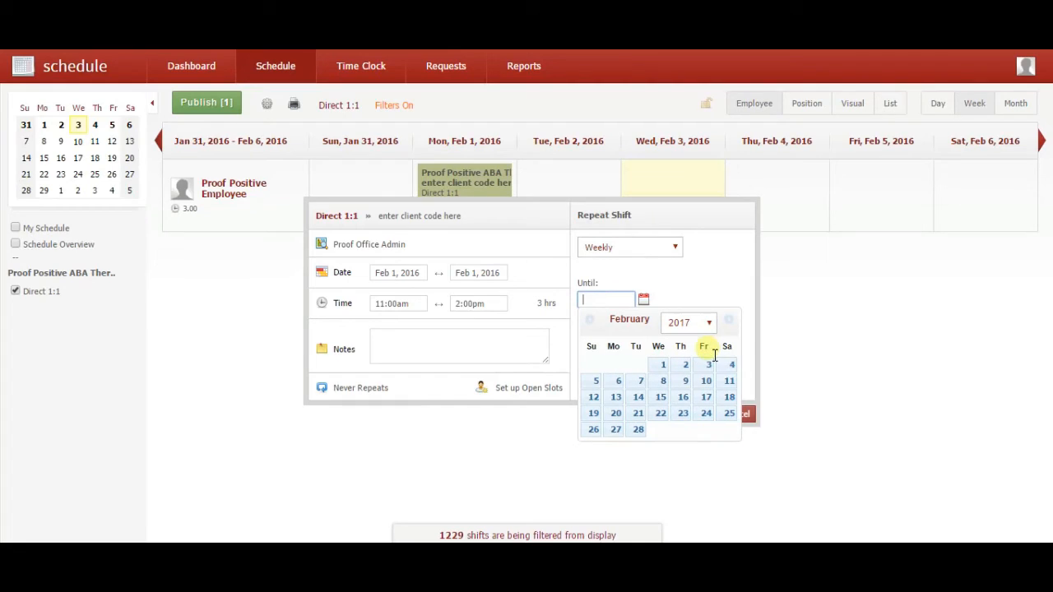
{"action": "left_click", "coordinate": [709, 364]}
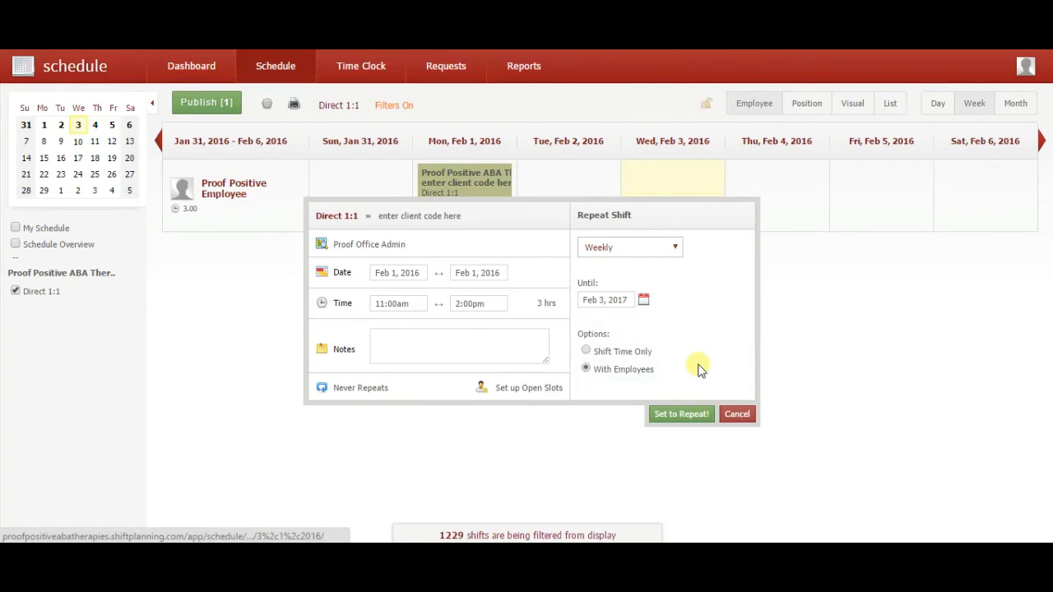
{"action": "mouse_move", "coordinate": [716, 378]}
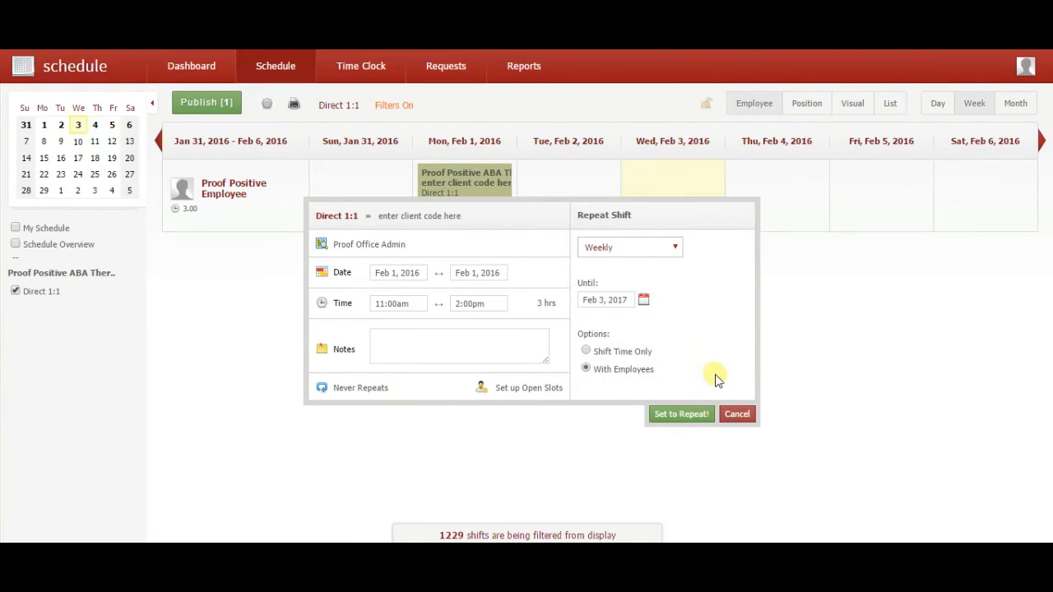
{"action": "mouse_move", "coordinate": [681, 415]}
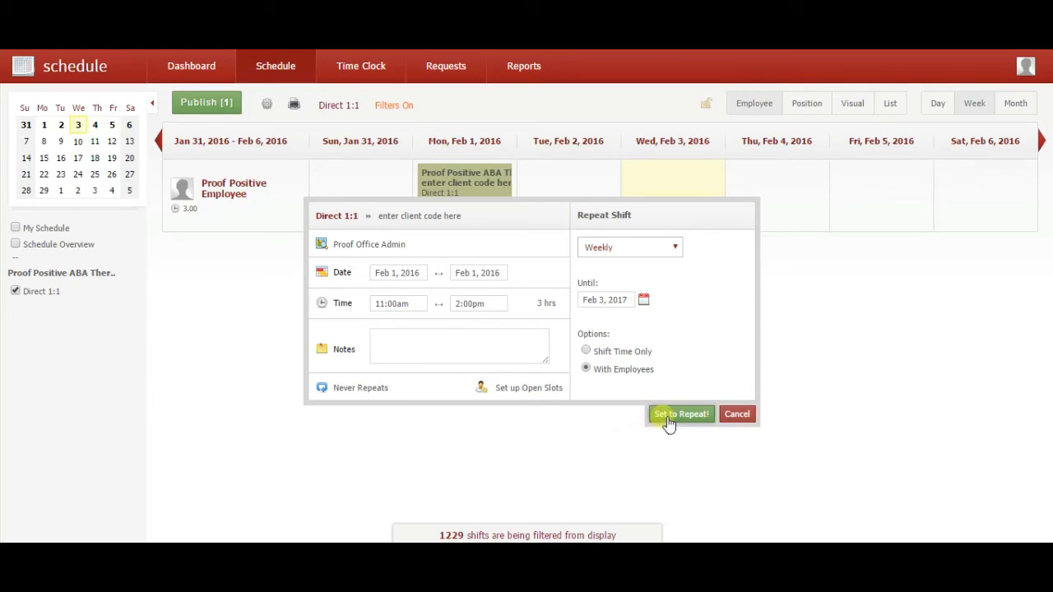
- Confirm the weekly repeat (53 occurrences), then save and close the shift
{"action": "left_click", "coordinate": [682, 414]}
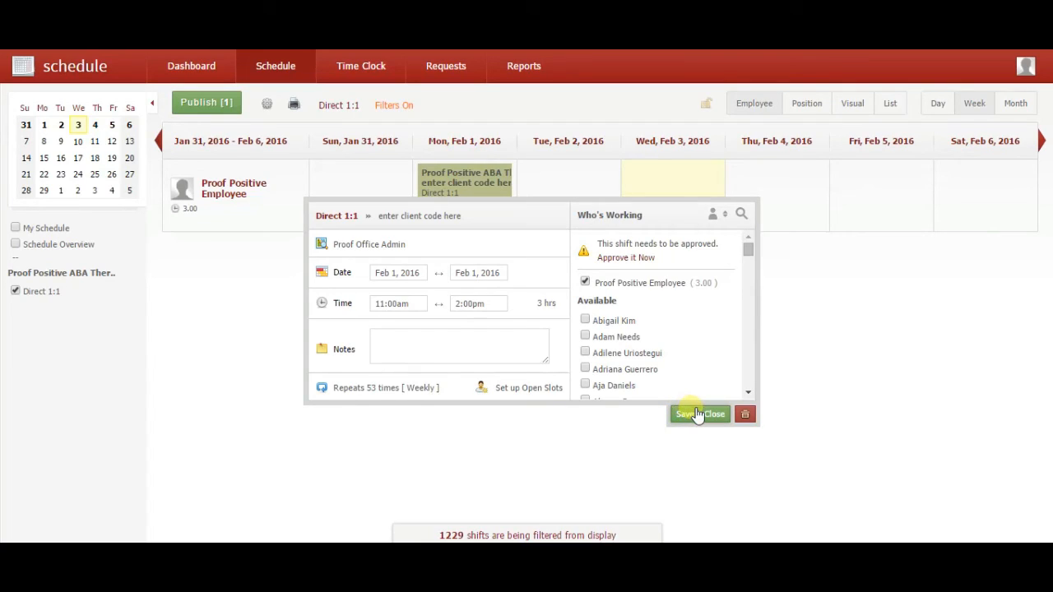
{"action": "left_click", "coordinate": [698, 414]}
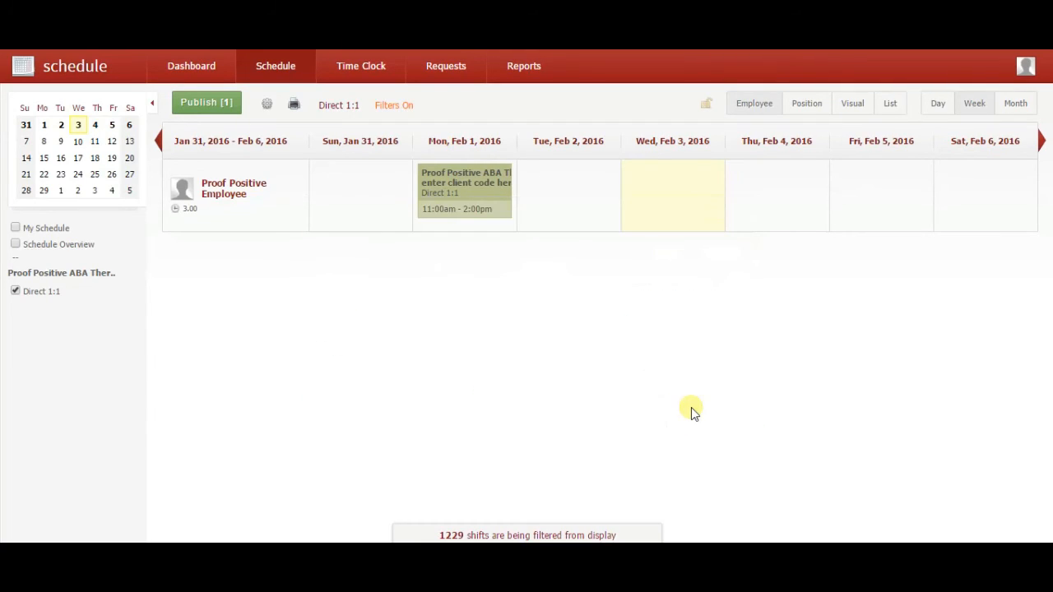